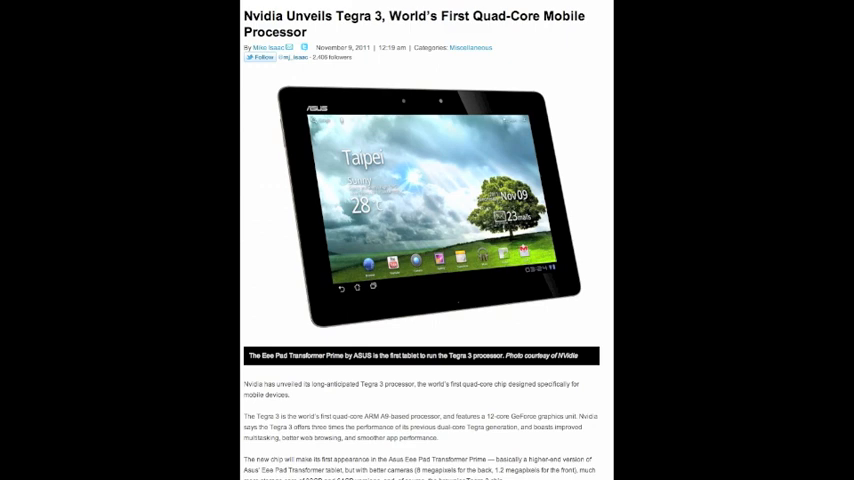
scroll("down", 3)
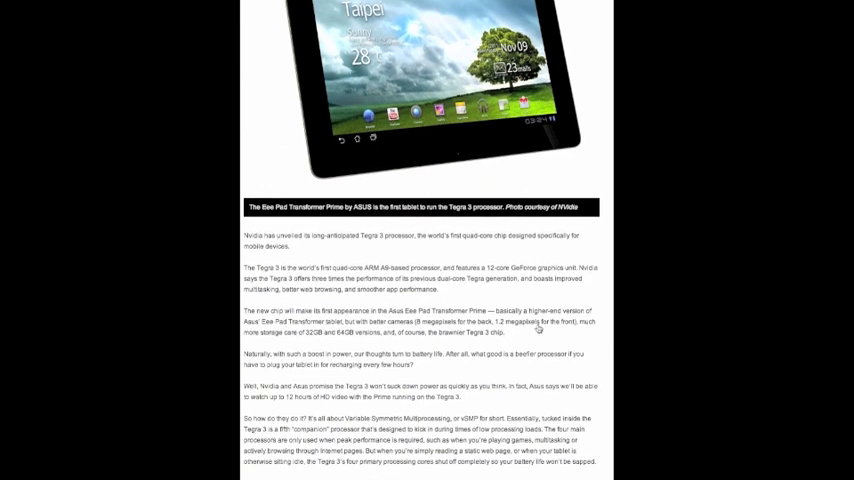
scroll("down", 3)
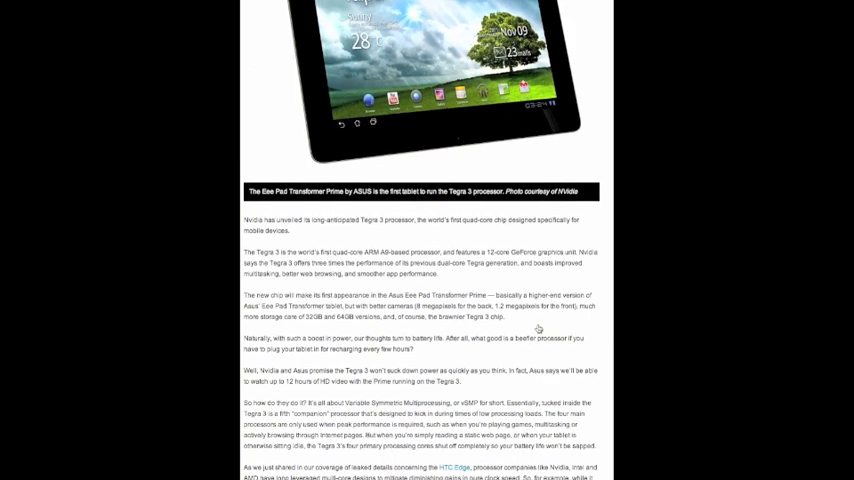
scroll("down", 3)
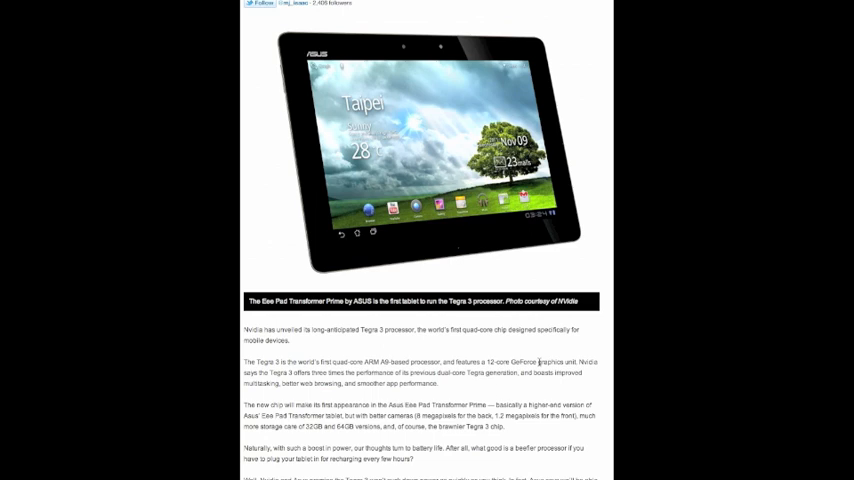
scroll("down", 3)
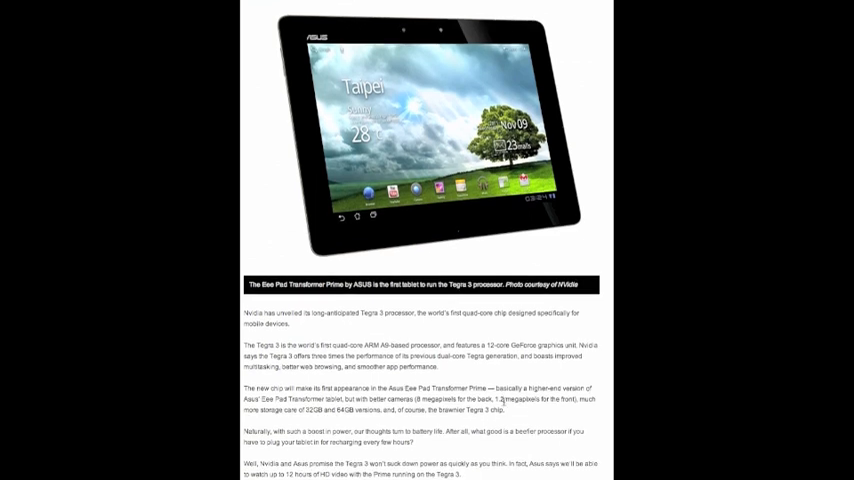
scroll("down", 3)
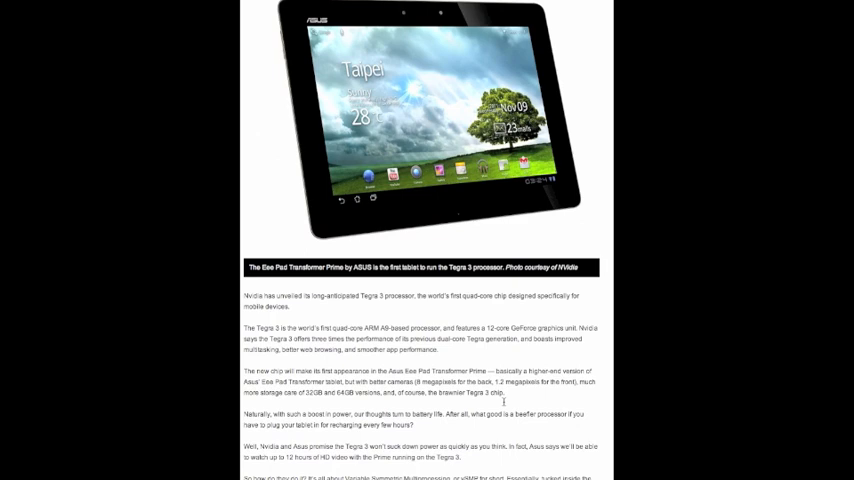
scroll("down", 3)
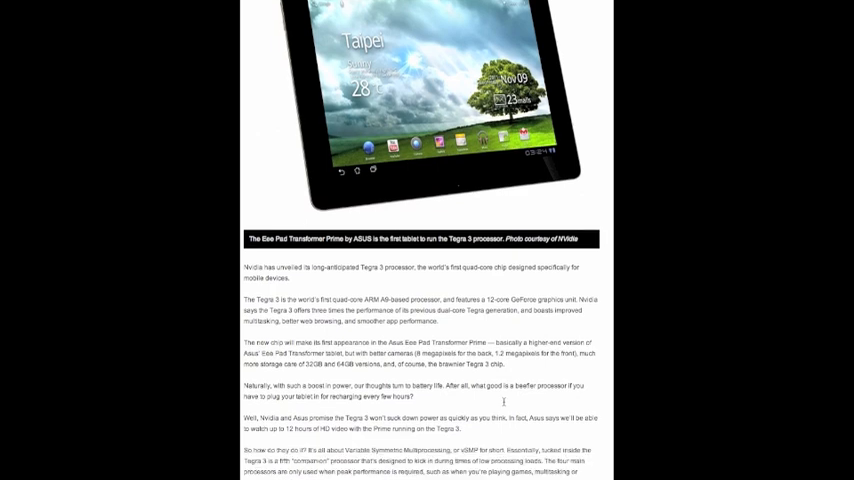
scroll("down", 3)
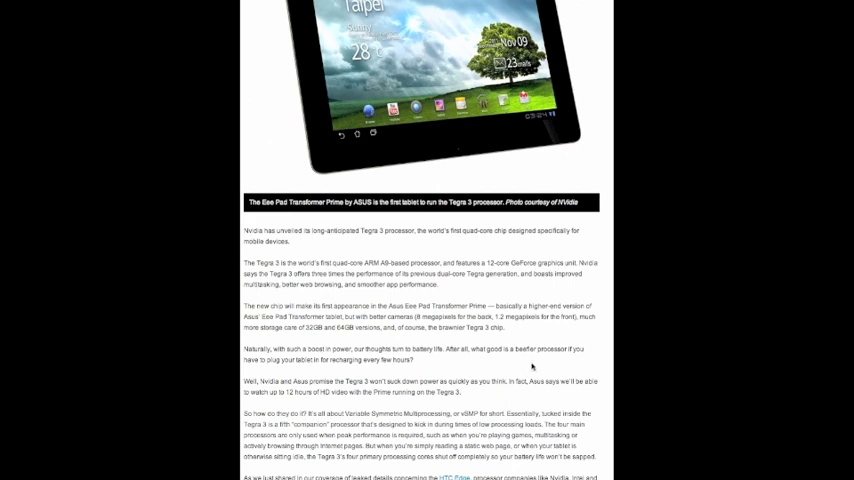
scroll("down", 3)
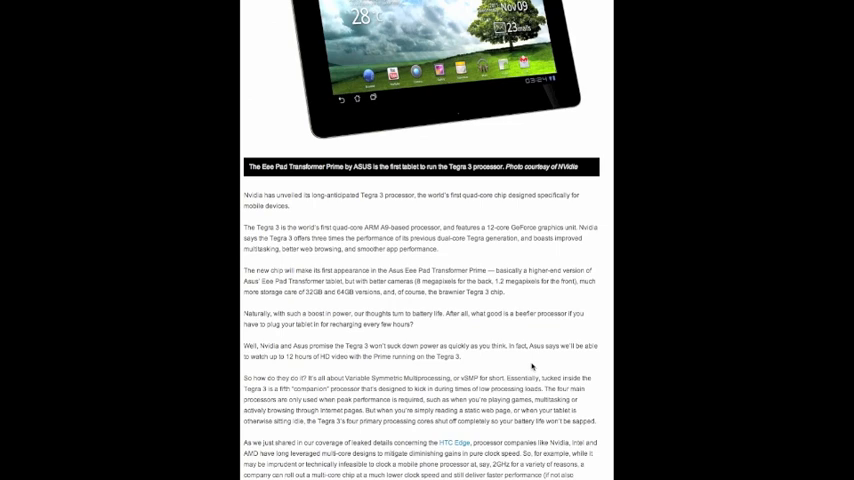
scroll("down", 3)
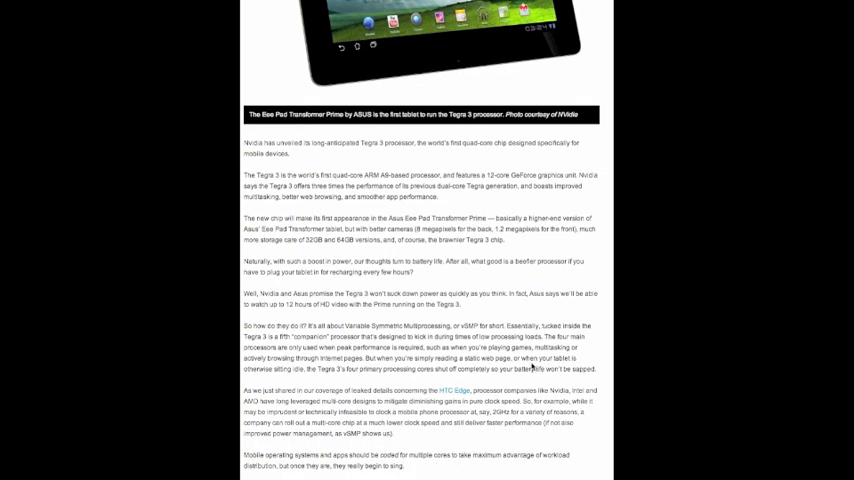
scroll("down", 3)
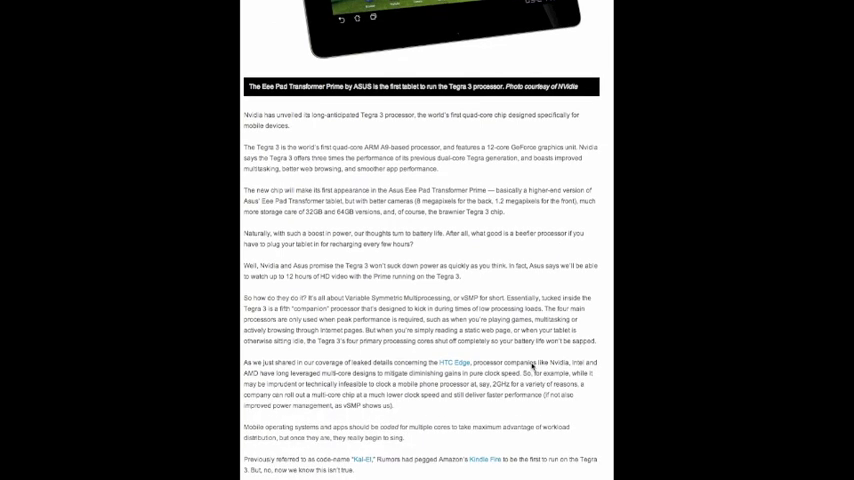